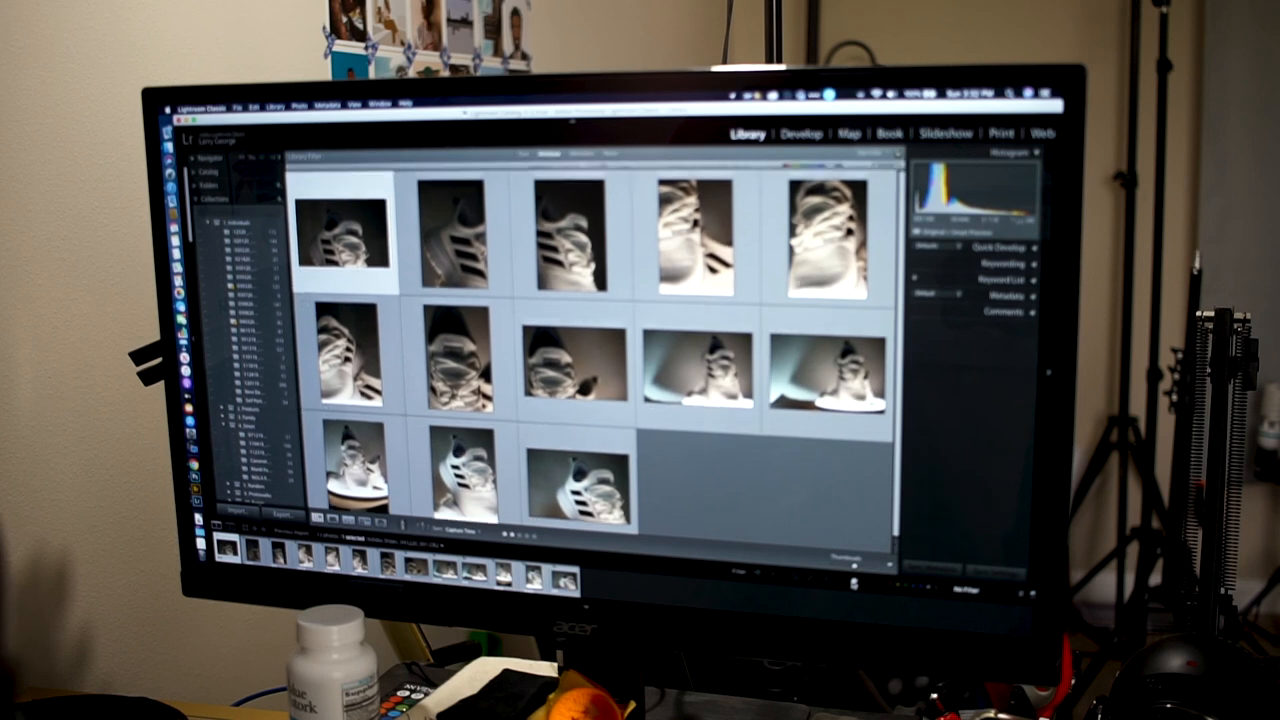
Step: Open the white sneaker close-up in the Develop module for editing
click(800, 132)
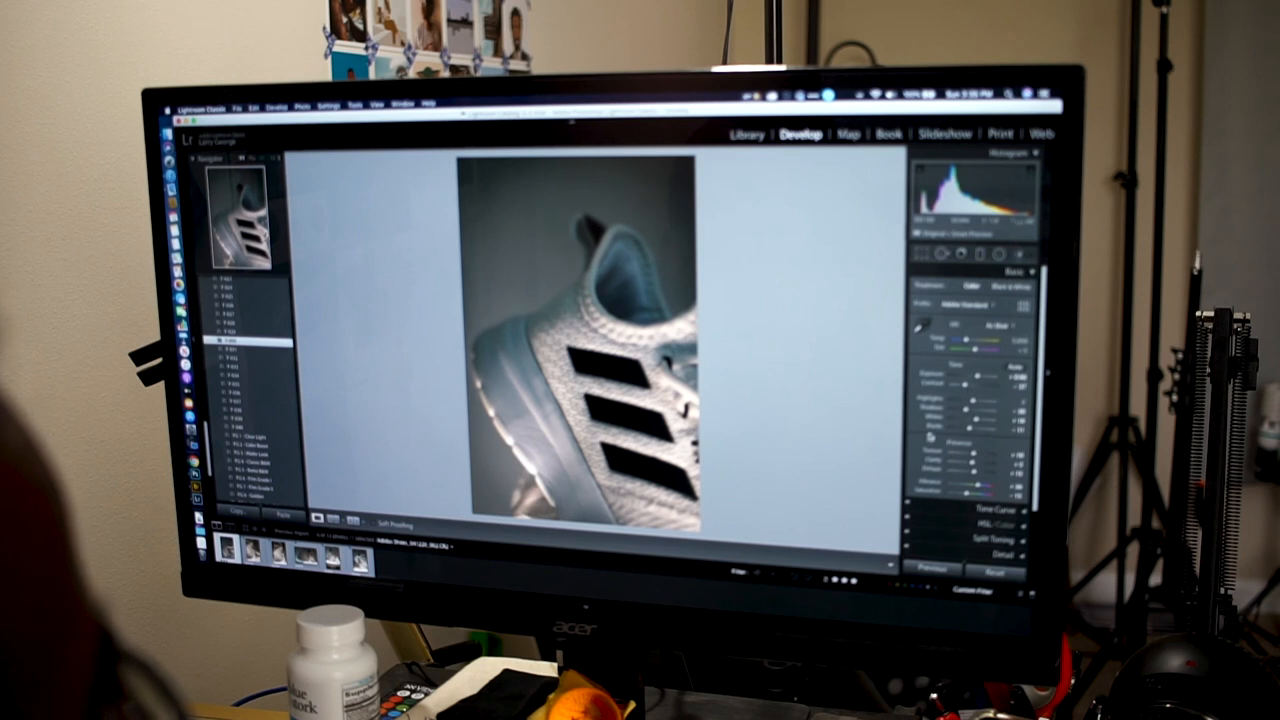
Step: Collapse the Develop panels and return to the Library grid of six filtered sneaker photos
click(990, 290)
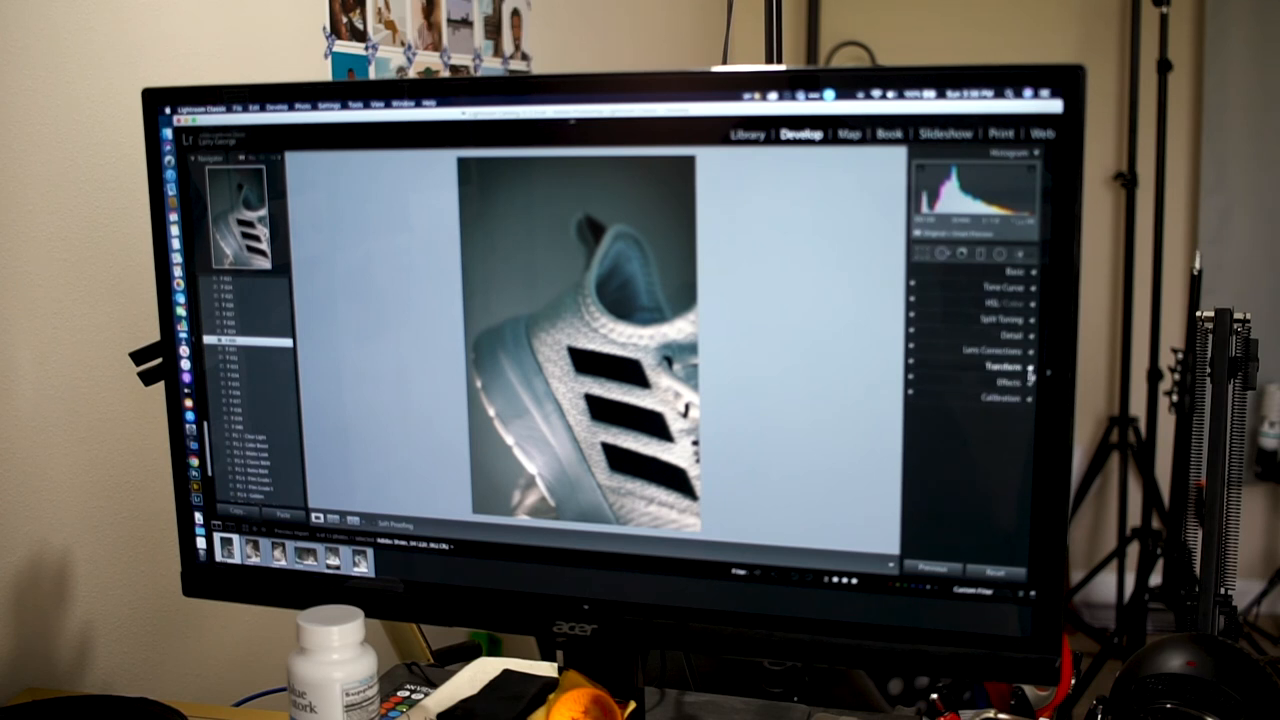
click(1010, 384)
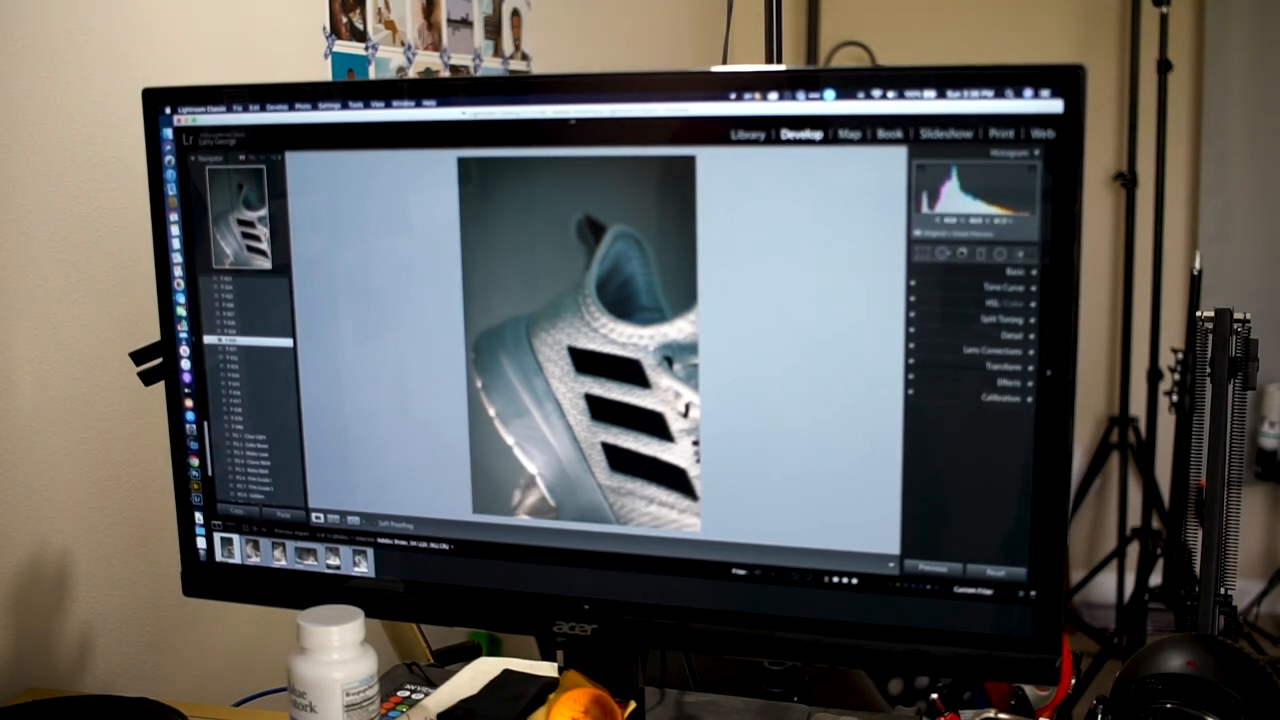
click(756, 132)
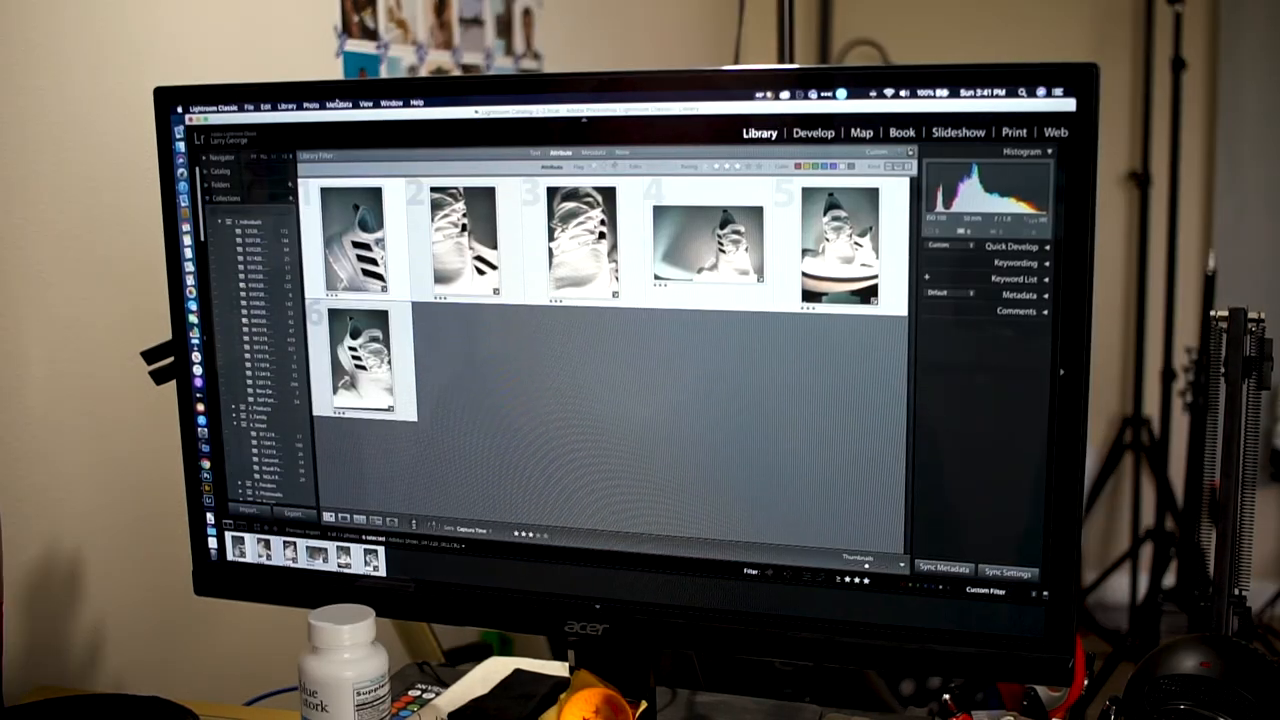
Step: Send the selected sneaker photos to Adobe Photoshop 2020 via Photo > Edit In
click(304, 104)
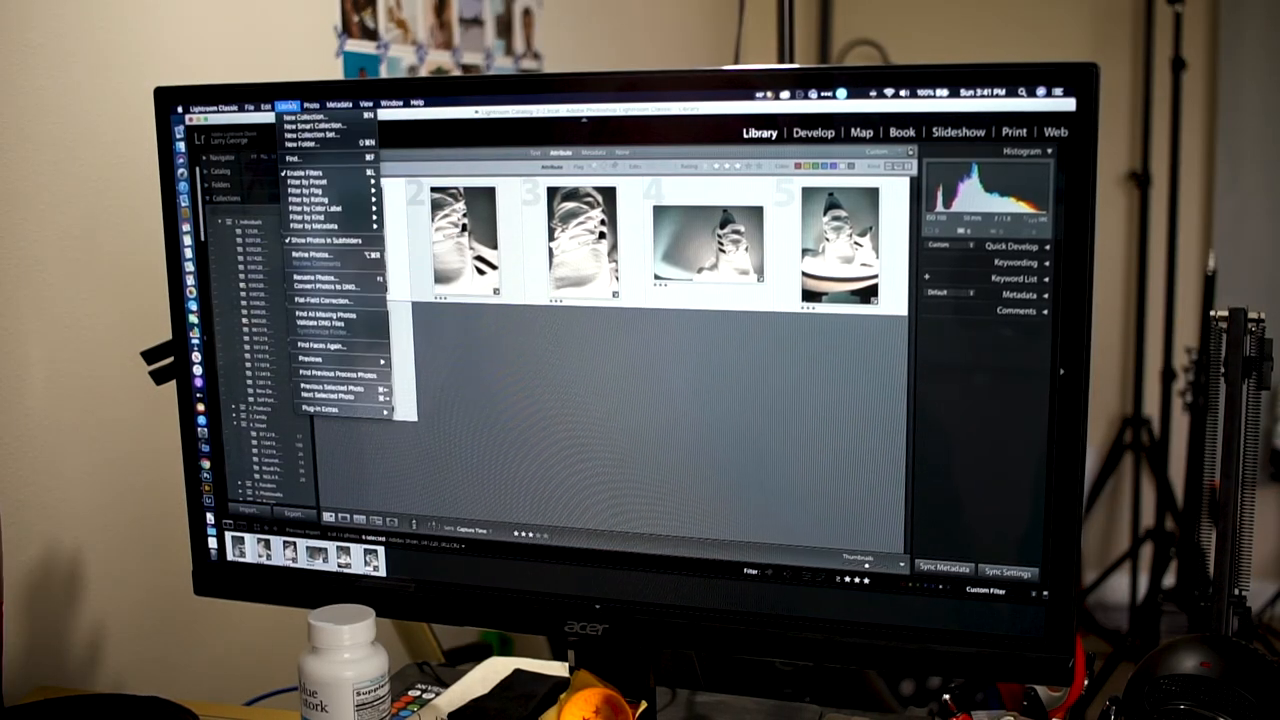
click(320, 108)
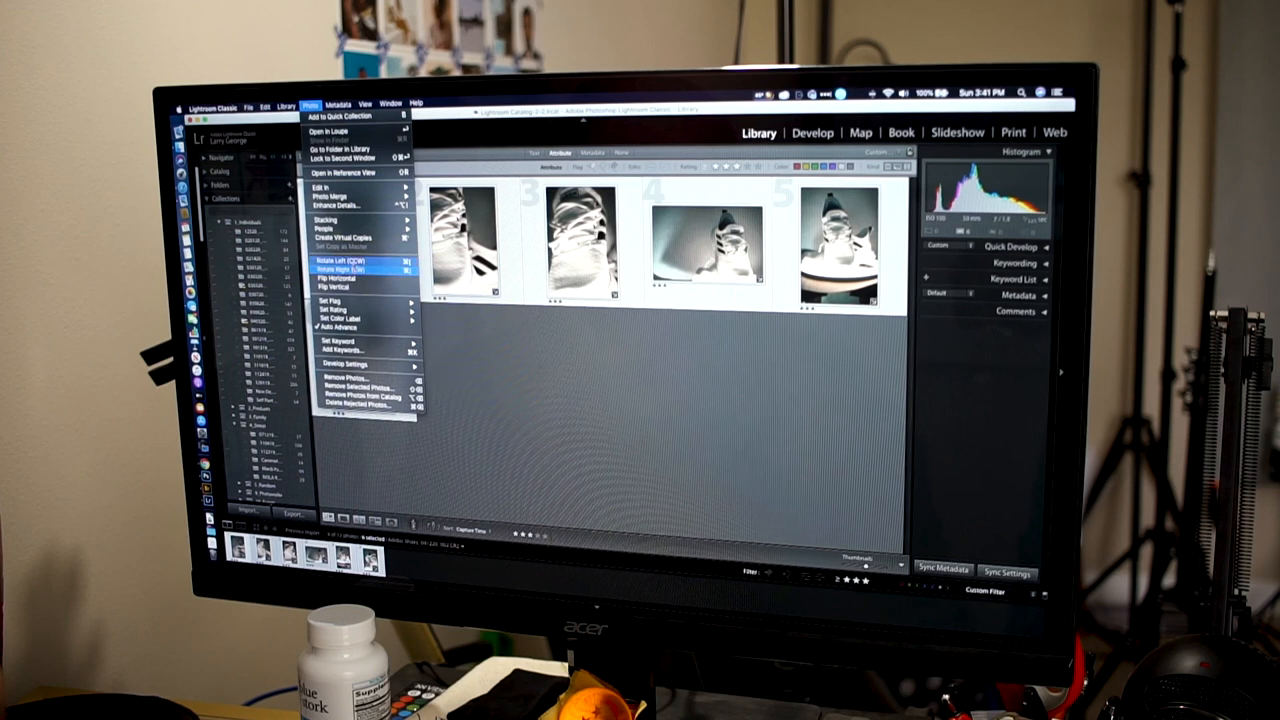
mouse_move(332, 188)
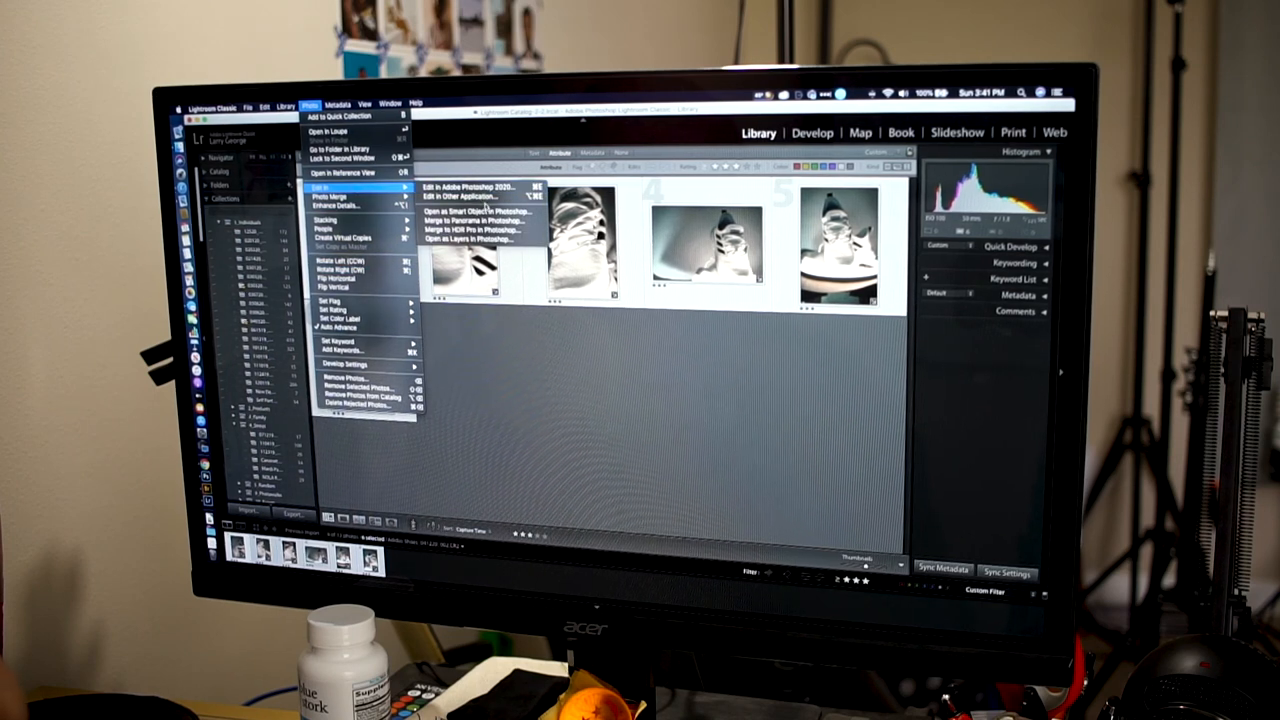
click(464, 186)
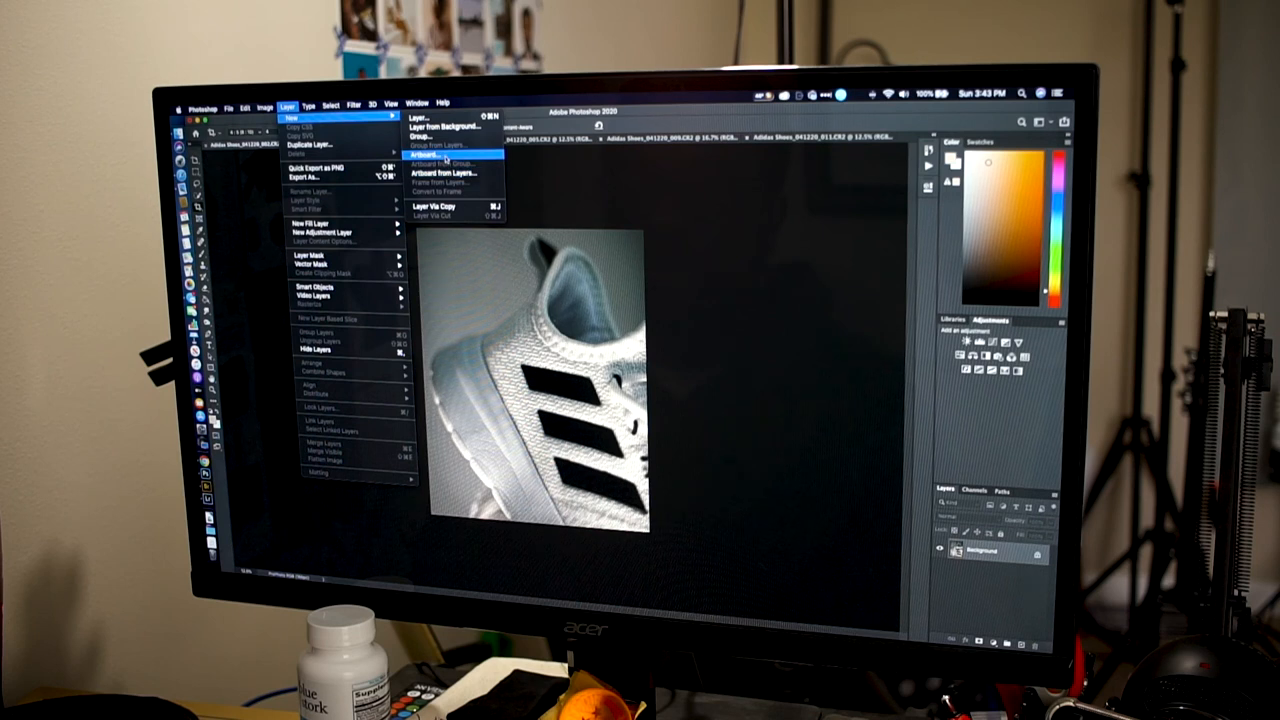
Step: Create a new artboard named Artboard 1 holding the sneaker photo
click(418, 160)
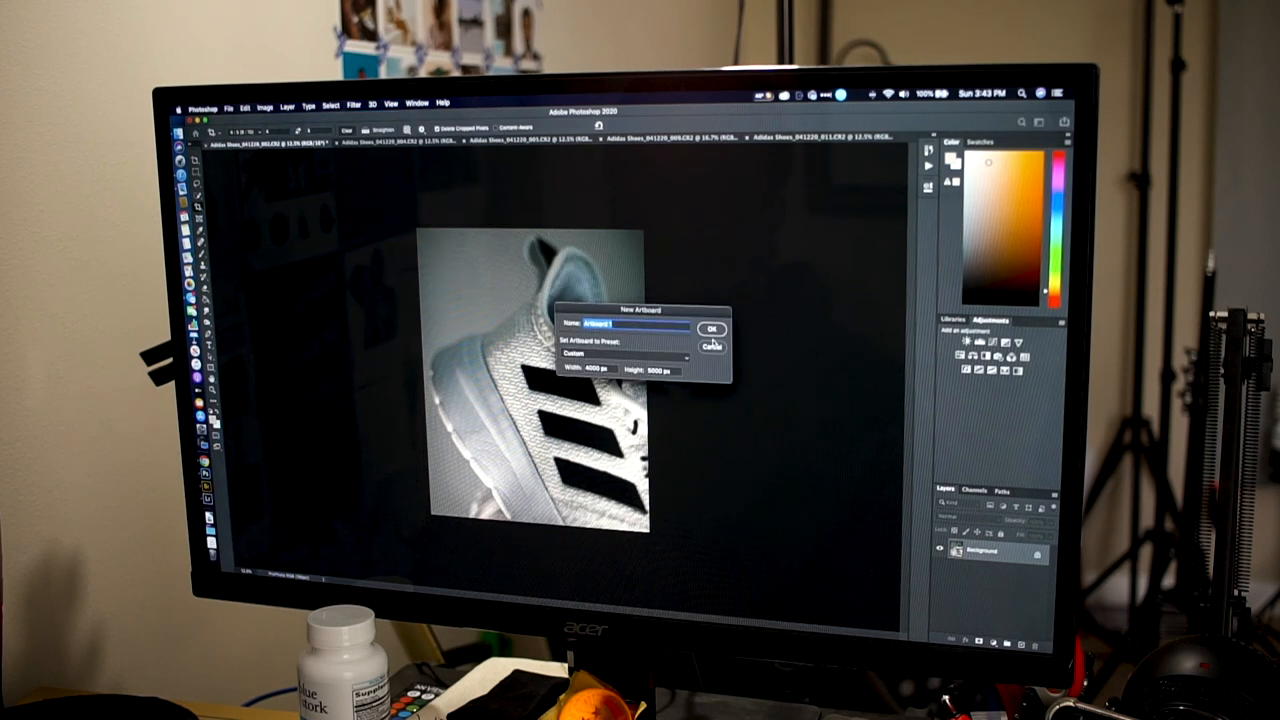
click(712, 328)
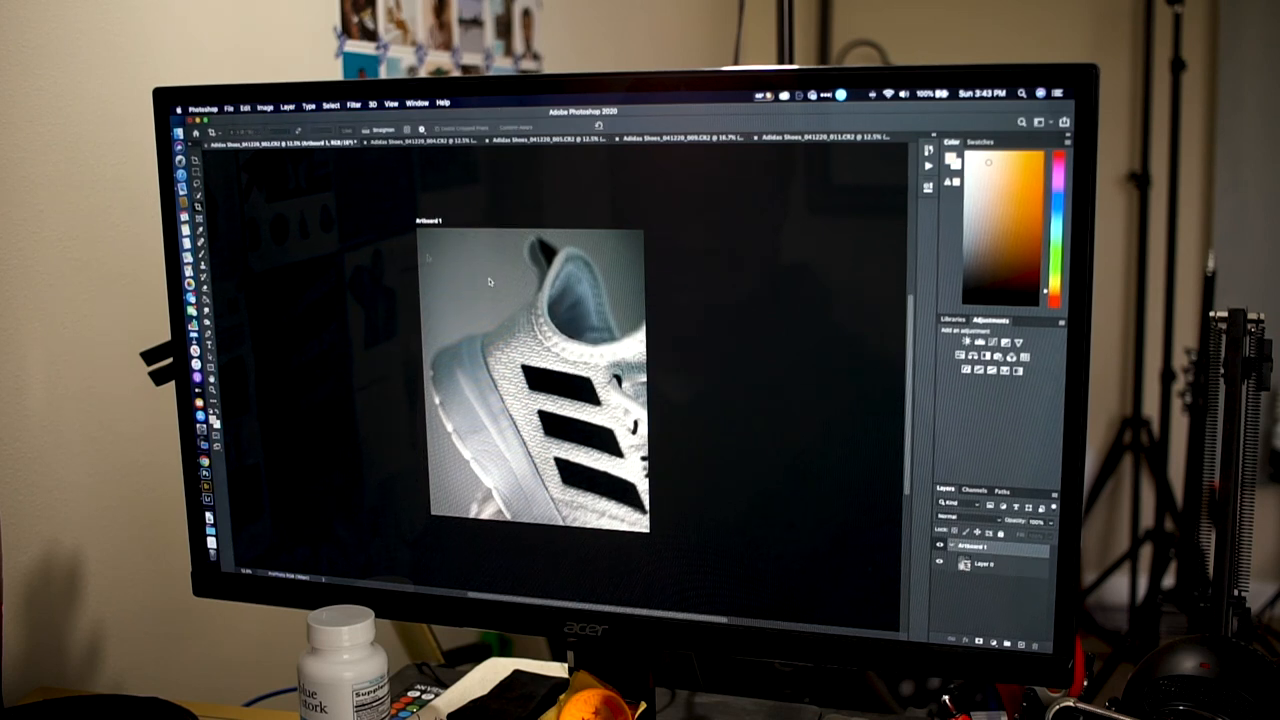